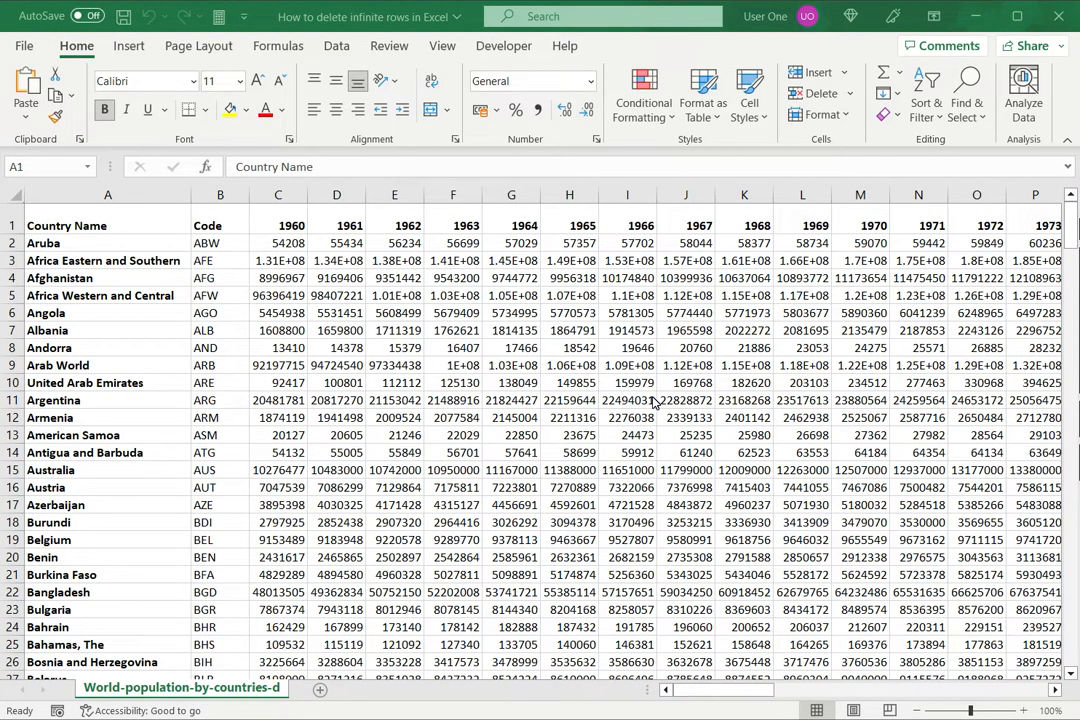
Step: Select the entire Burkina Faso row 21 as the starting row
click(66, 224)
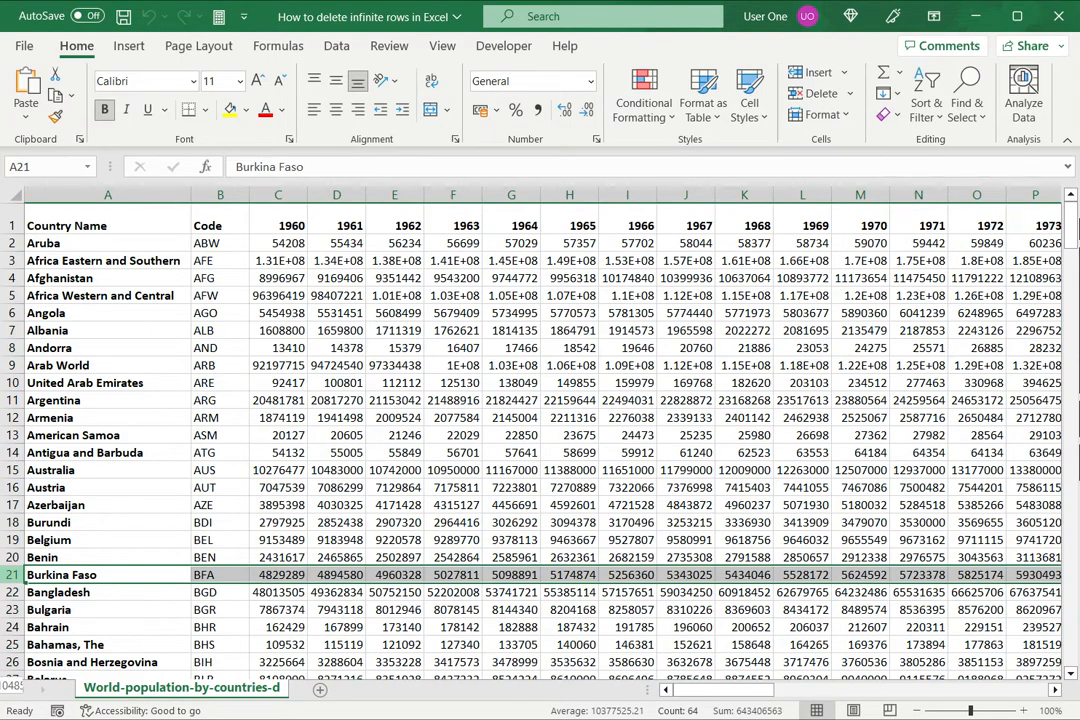
Step: Delete all rows from 21 to the sheet end so the data ends at Benin
scroll(down, 3)
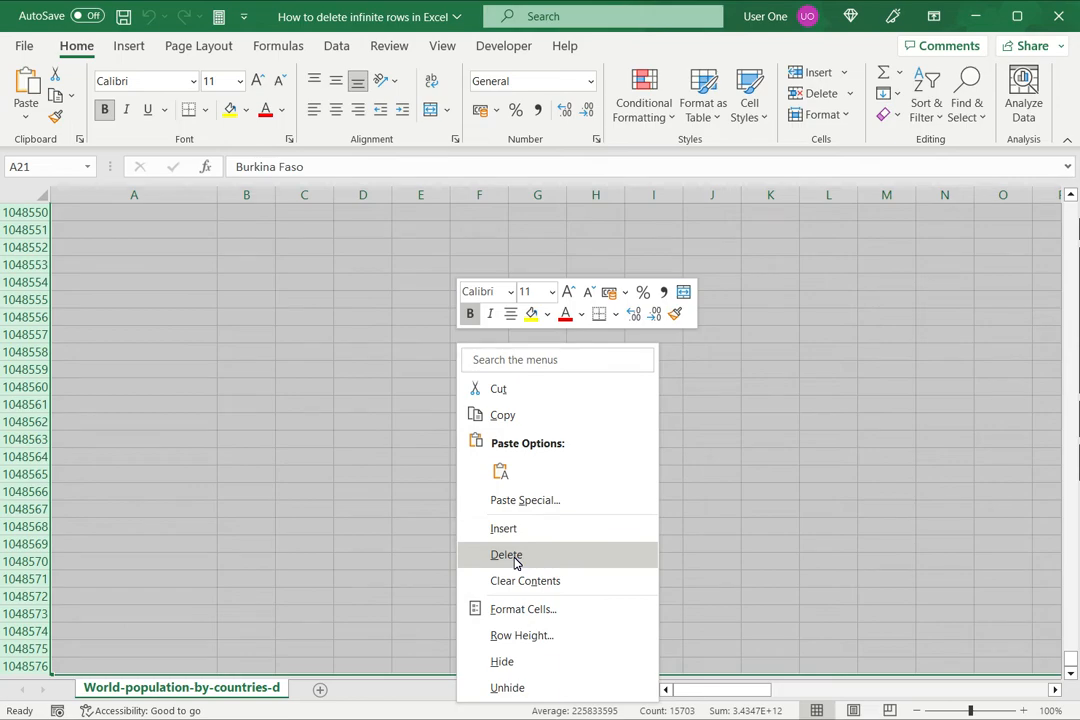
click(508, 556)
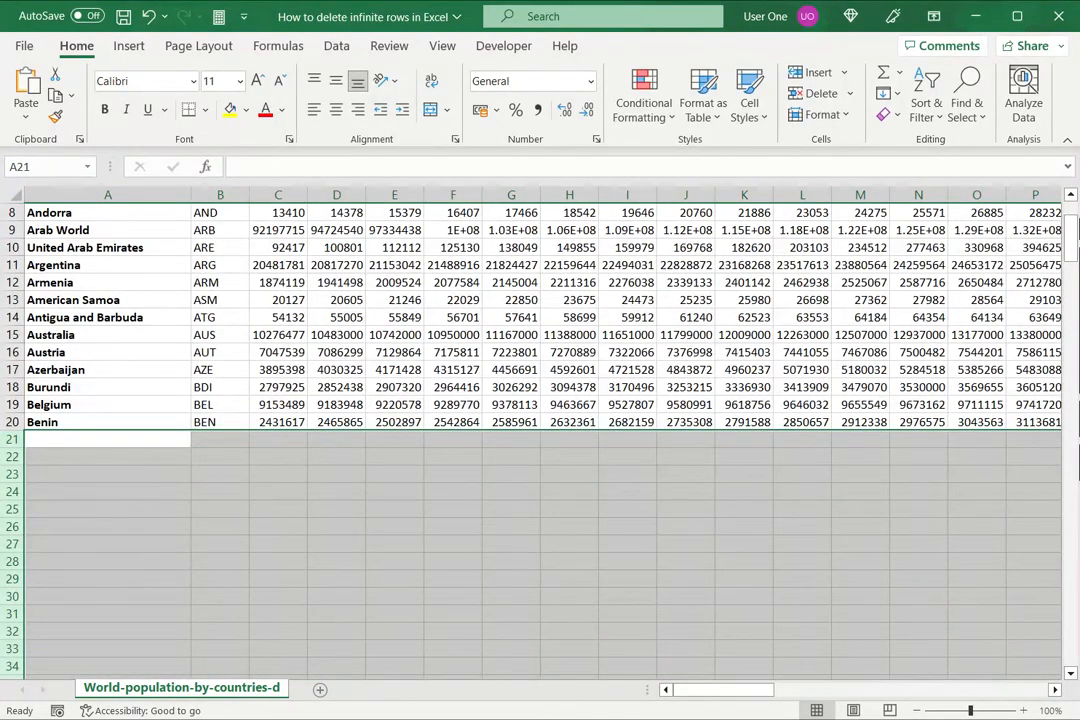